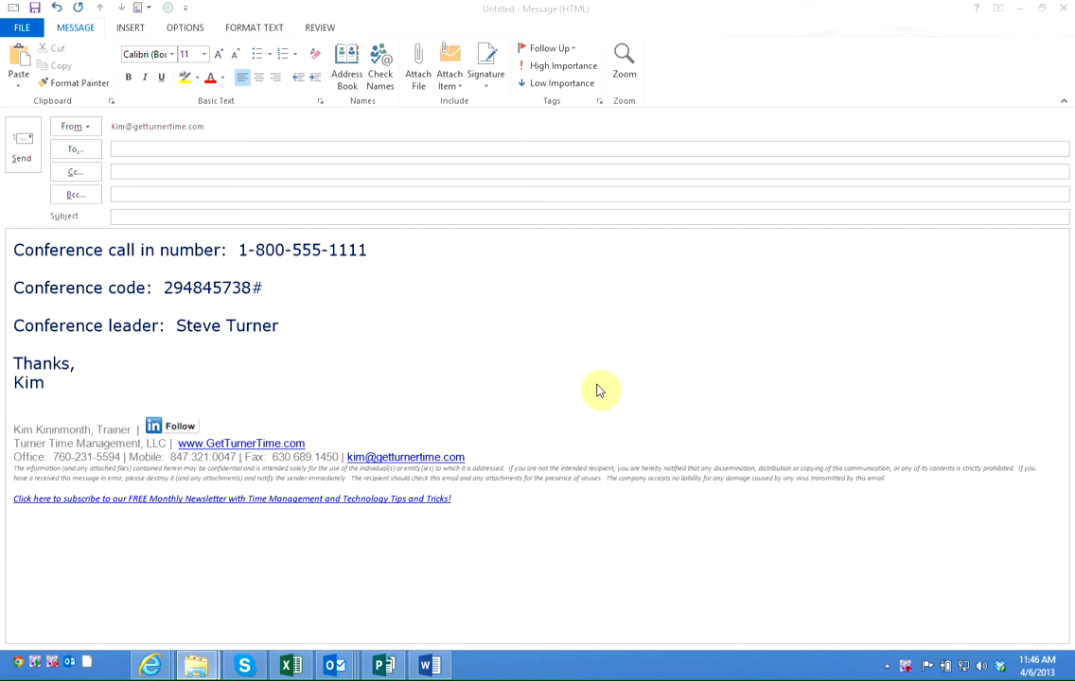
mouse_move(515, 367)
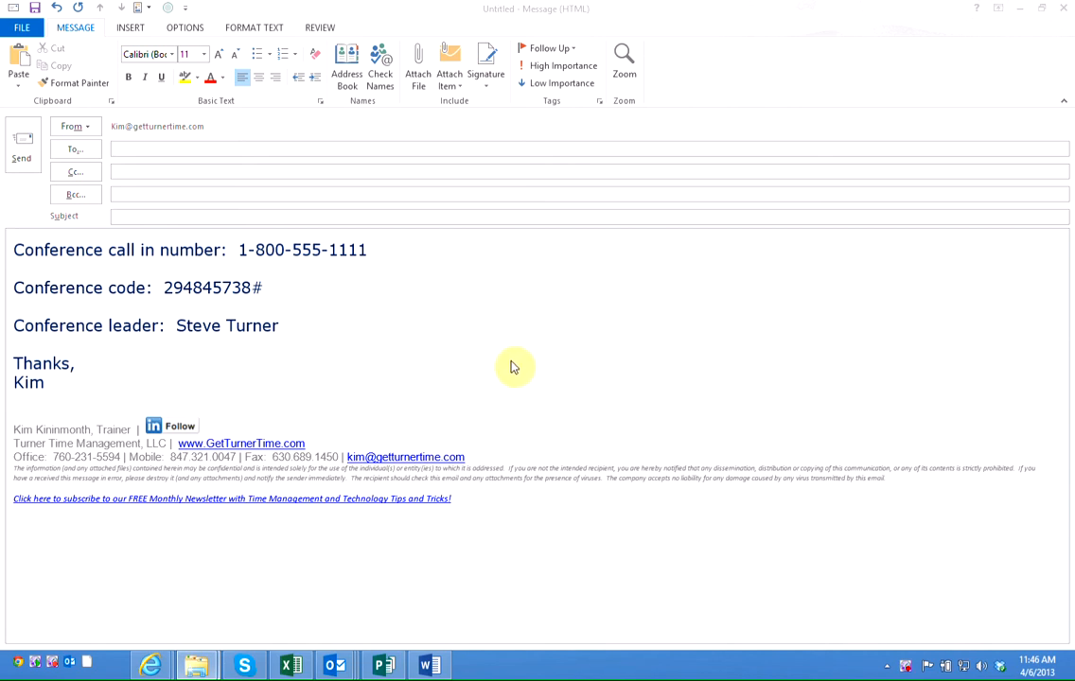
mouse_move(326, 324)
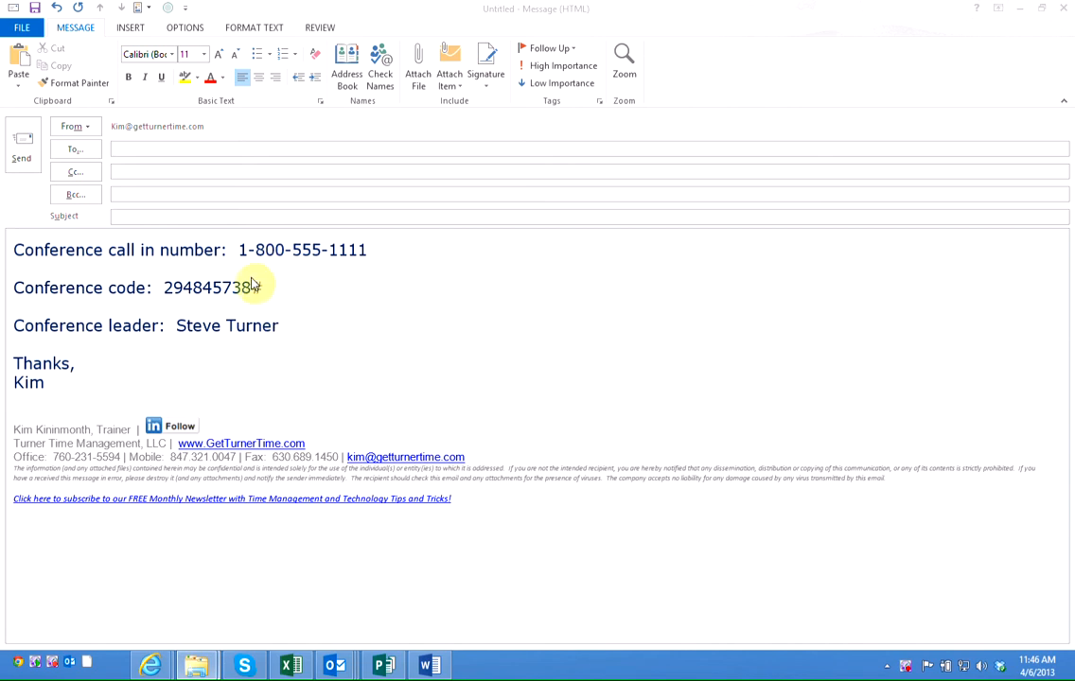
- Select the three conference call lines and bring up the Insert ribbon
type("#")
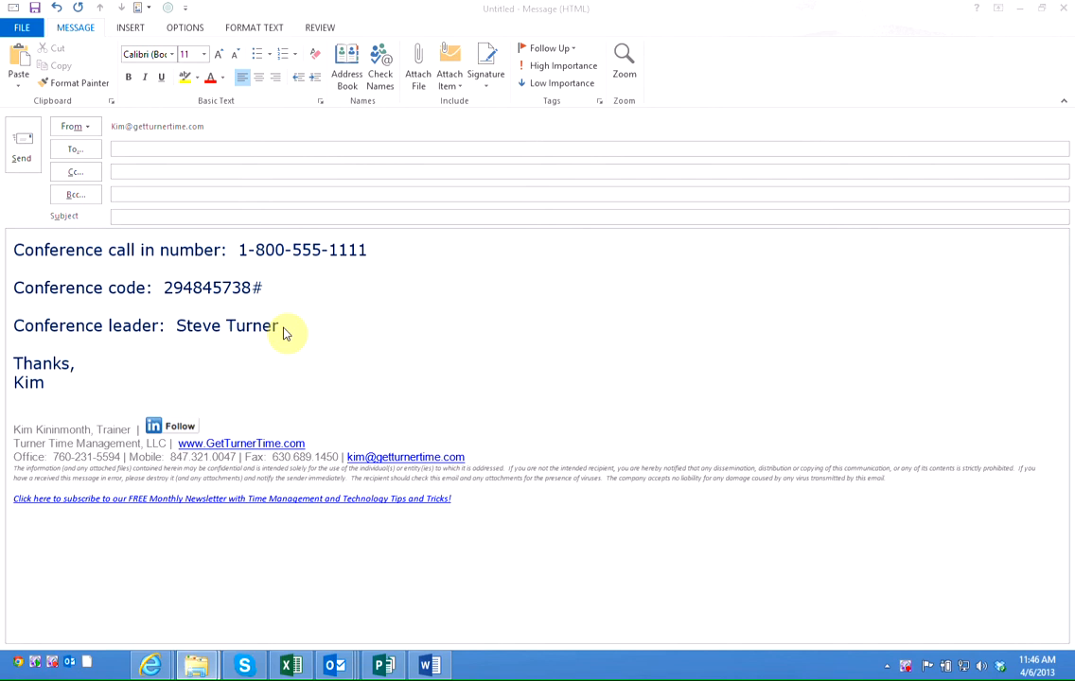
mouse_move(301, 333)
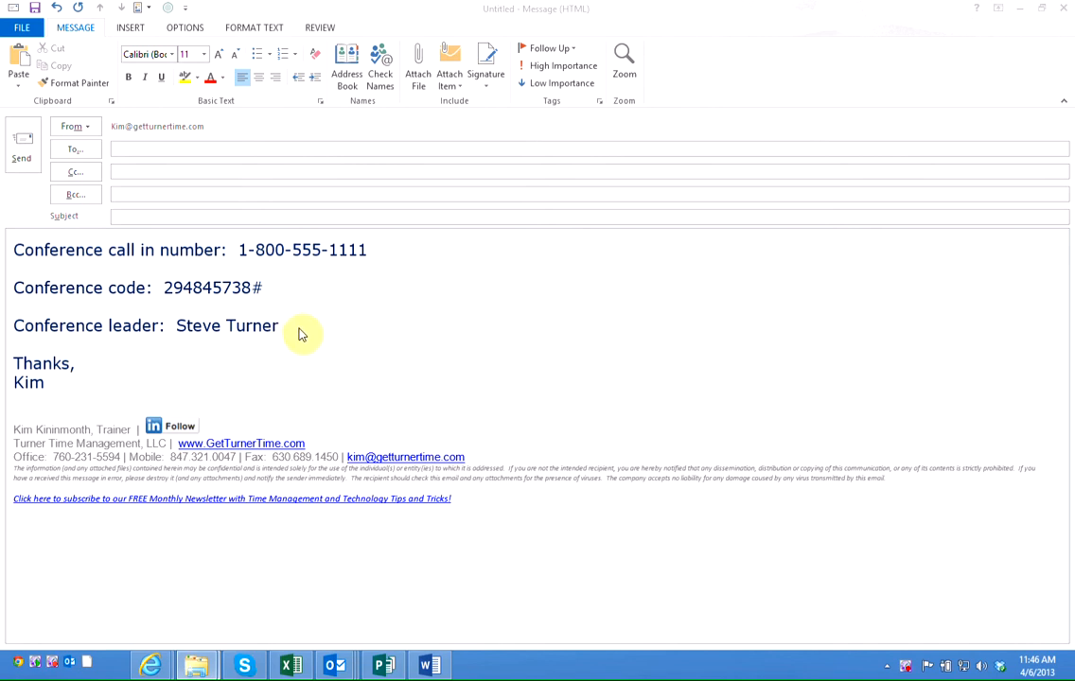
mouse_move(317, 320)
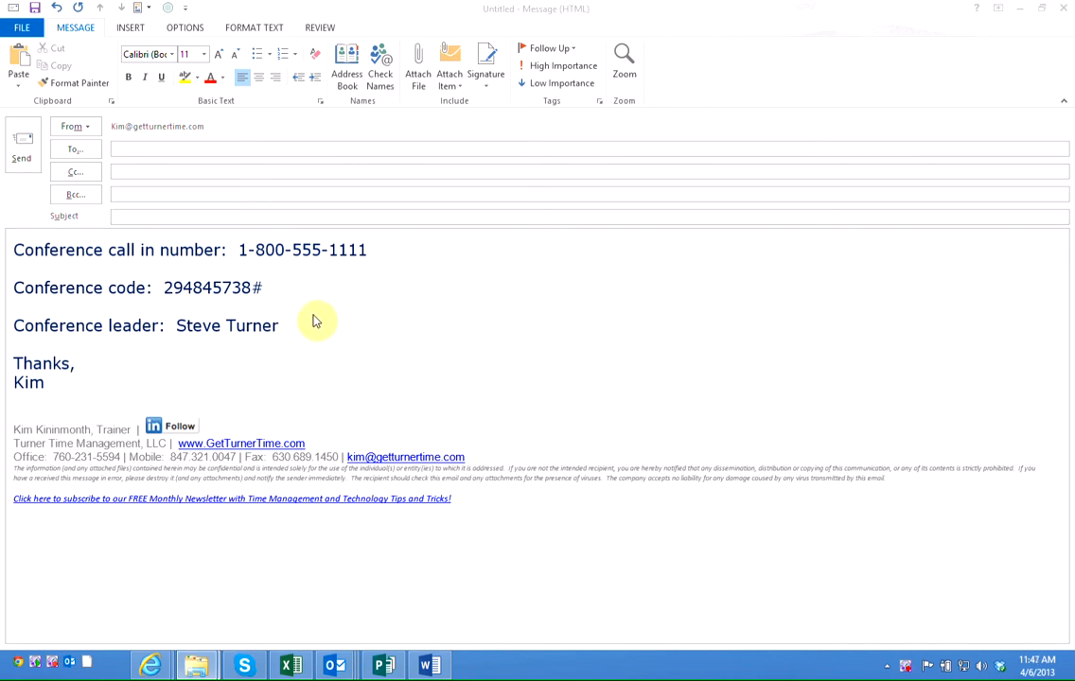
mouse_move(322, 330)
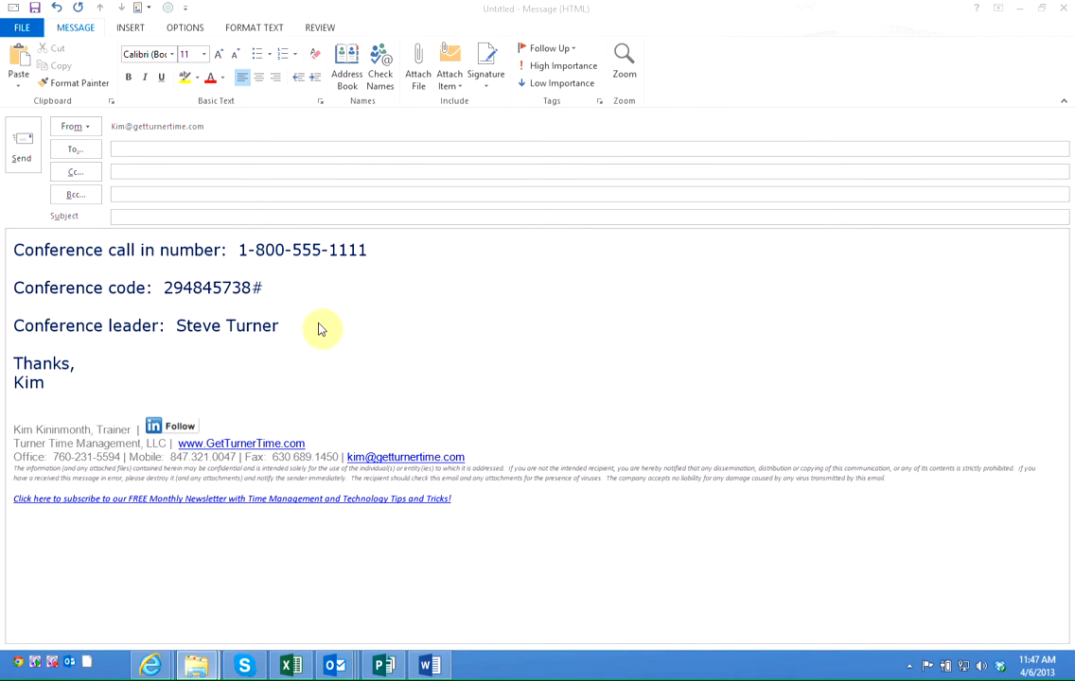
left_click(130, 26)
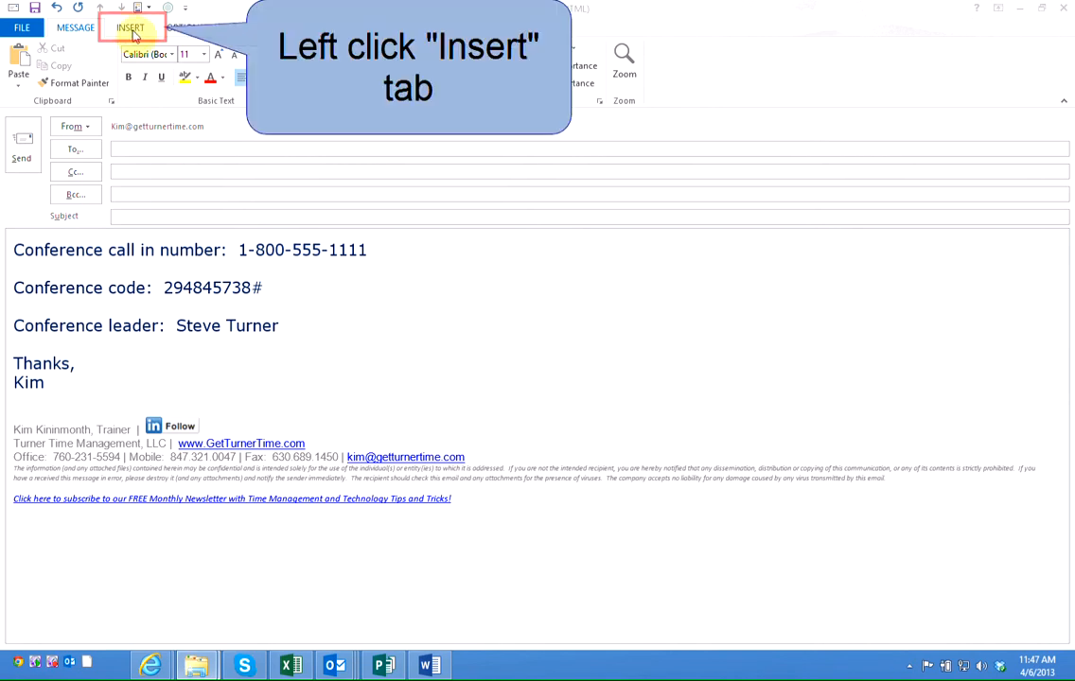
left_click(130, 27)
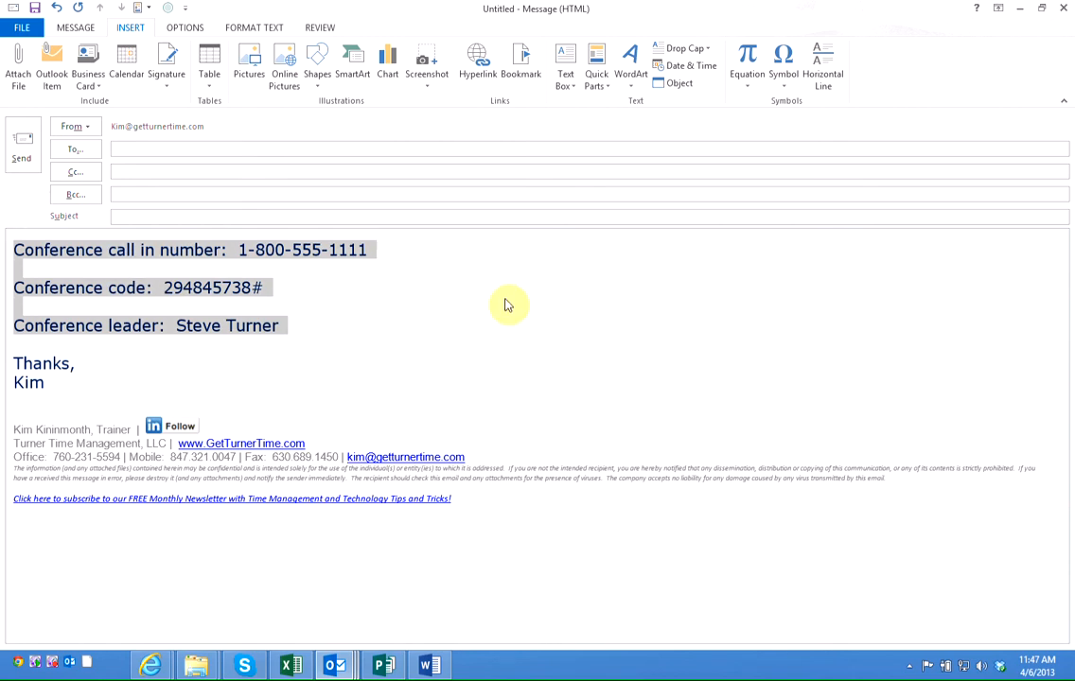
mouse_move(596, 69)
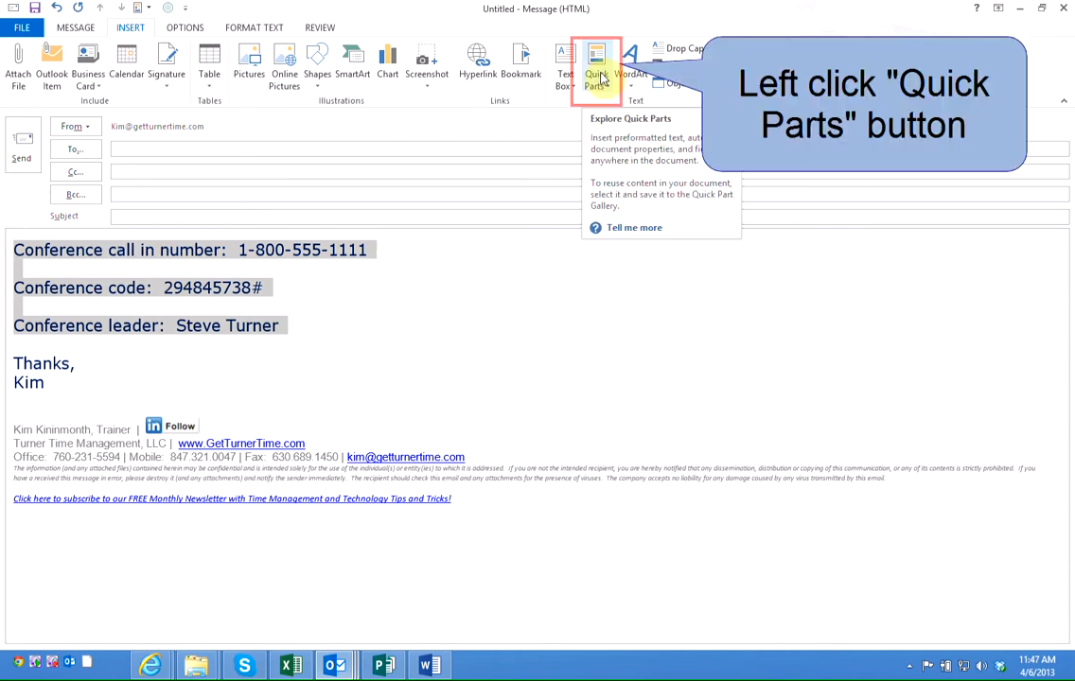
- Save the selected conference call lines to the Quick Part Gallery as 'Call In'
left_click(596, 66)
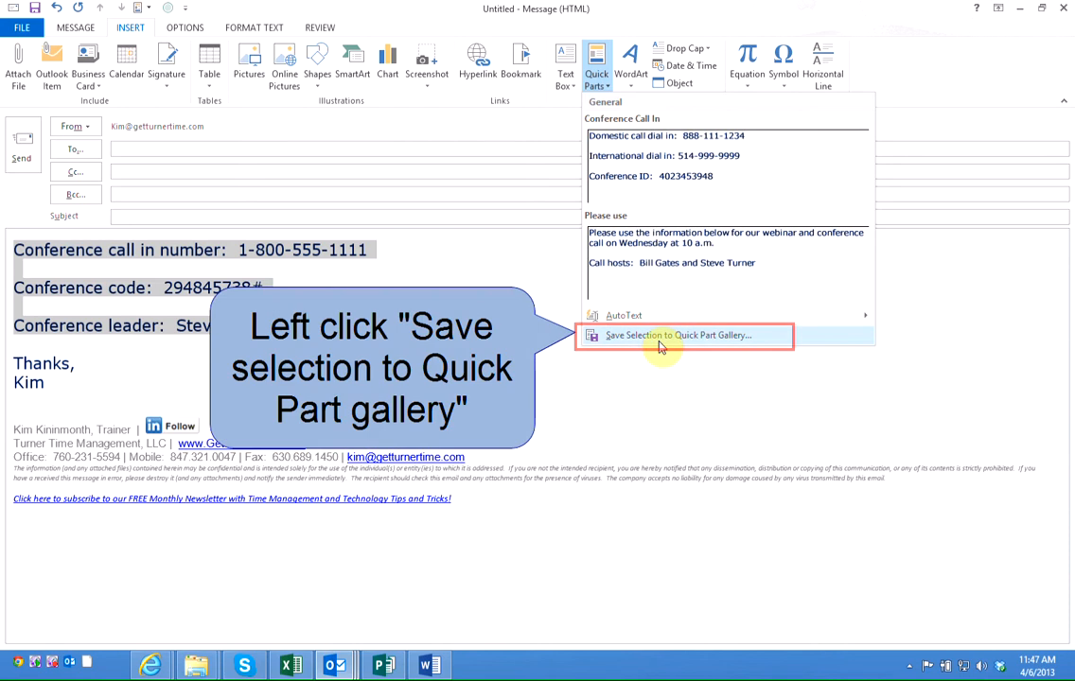
left_click(675, 335)
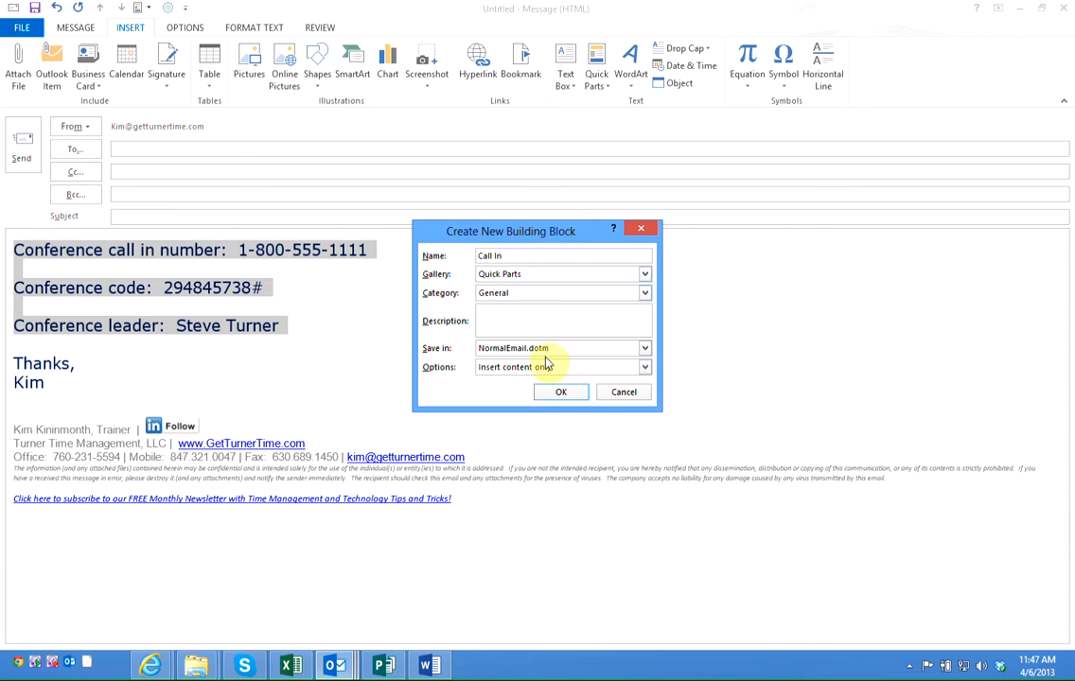
left_click(561, 392)
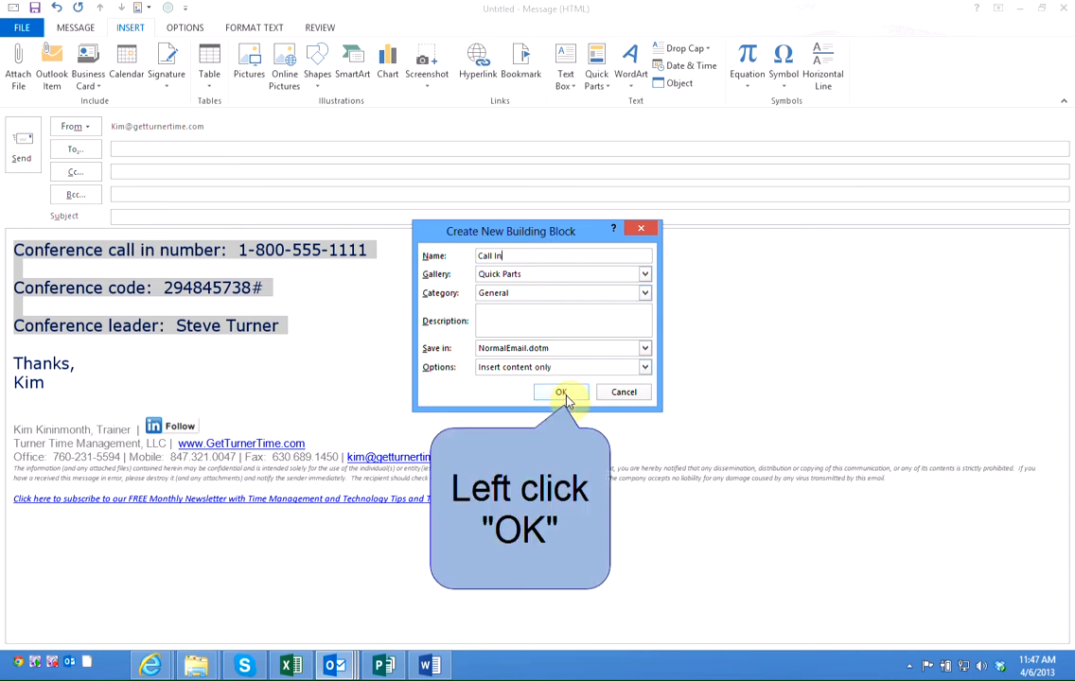
left_click(560, 391)
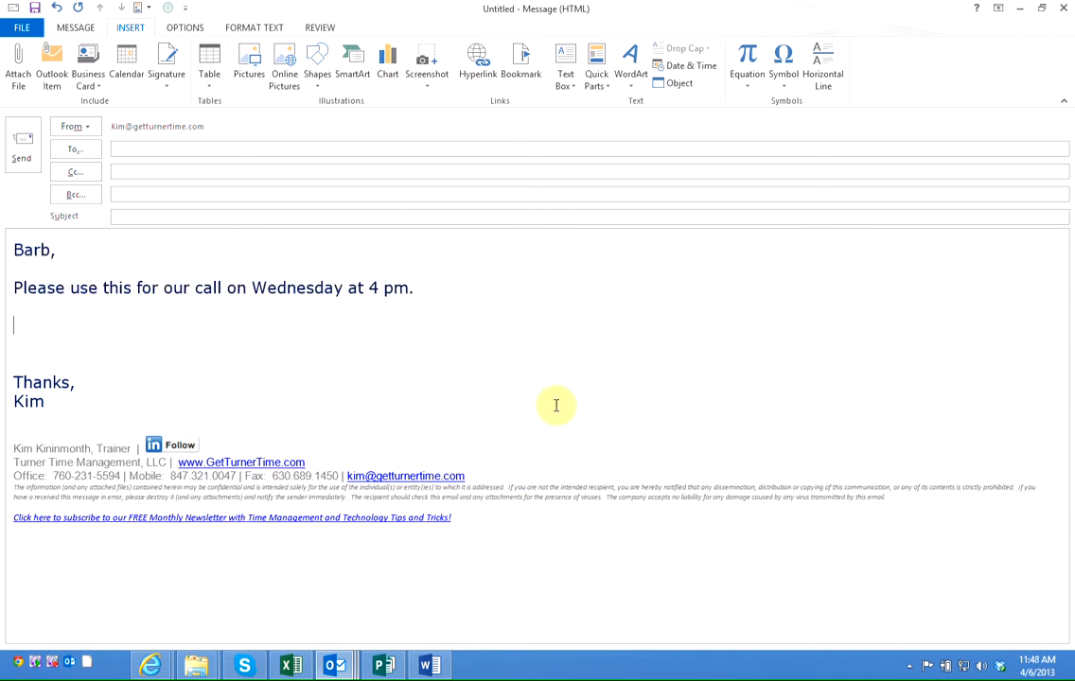
mouse_move(144, 344)
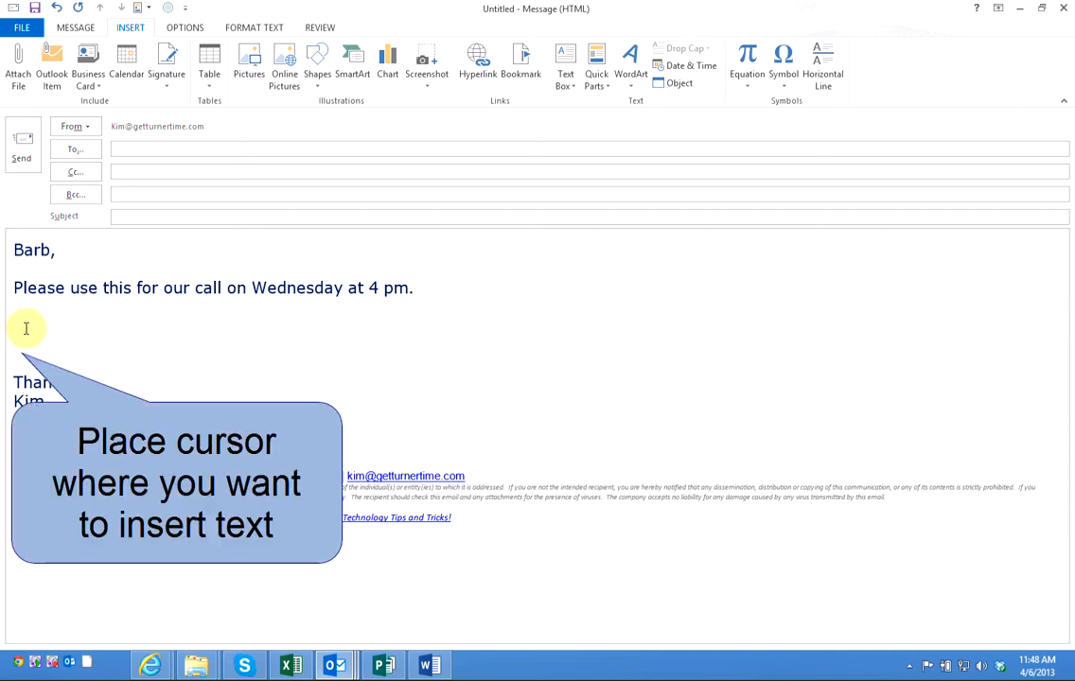
- Place the cursor on the blank line below the Wednesday 4 pm call sentence
left_click(27, 327)
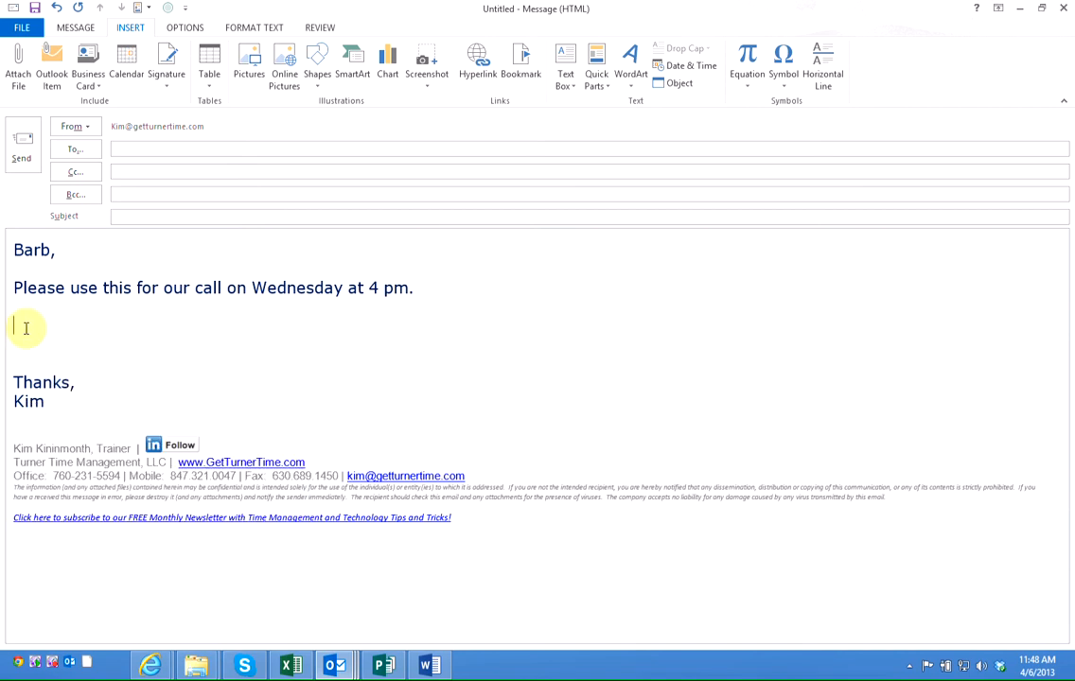
left_click(130, 27)
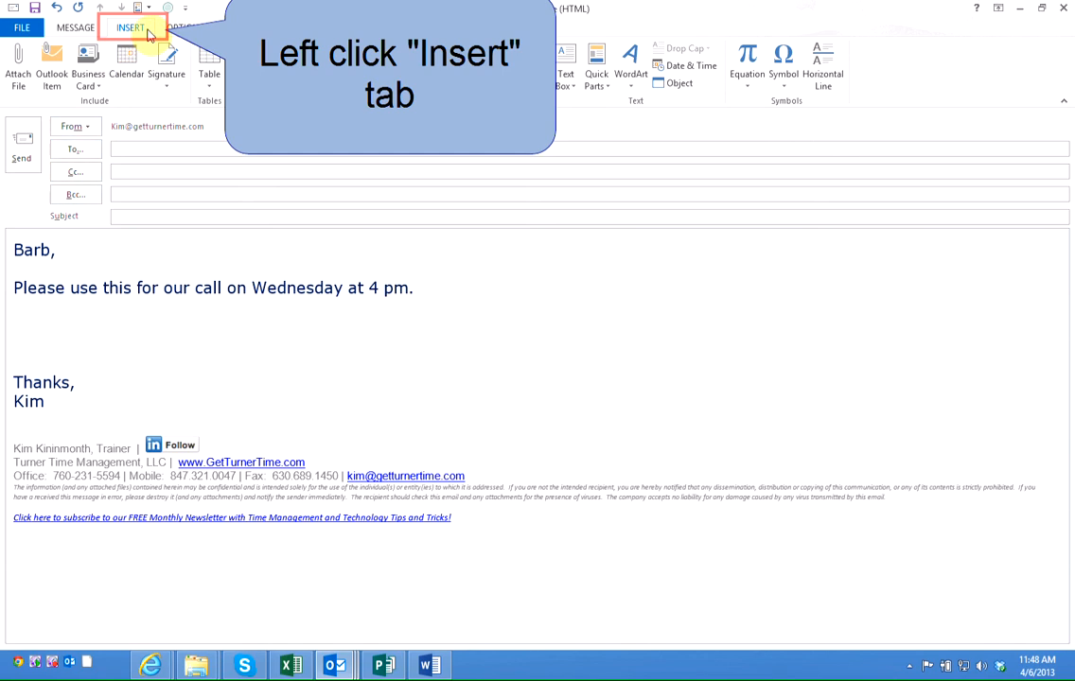
- Open the Quick Parts gallery showing the Call In, Conference Call In and Please use entries
left_click(130, 27)
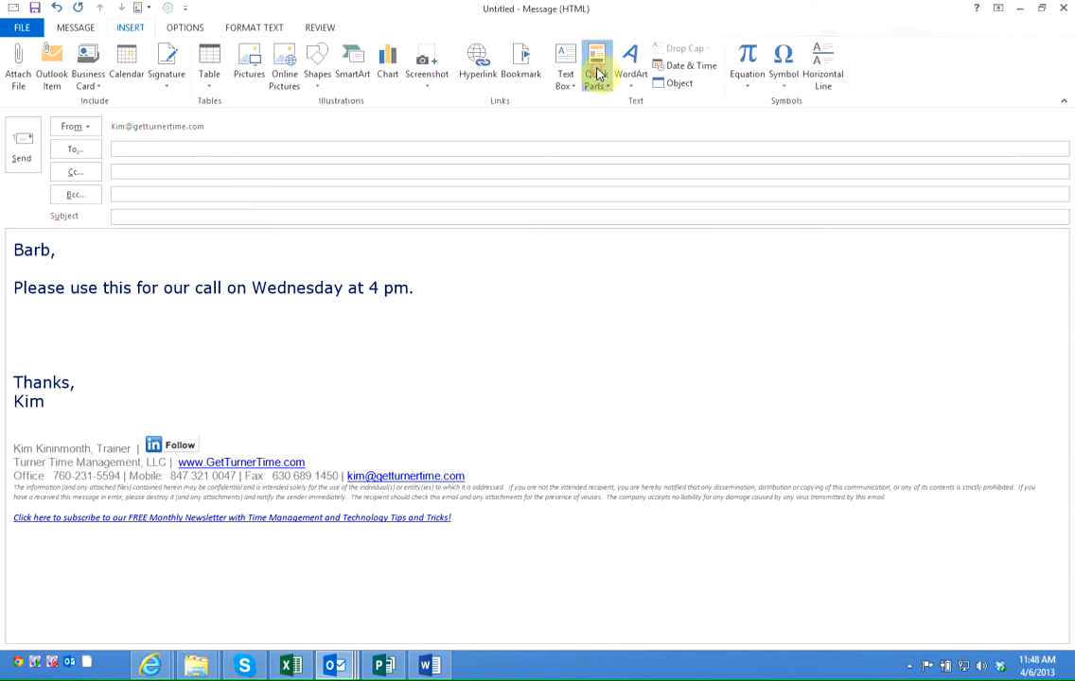
left_click(596, 74)
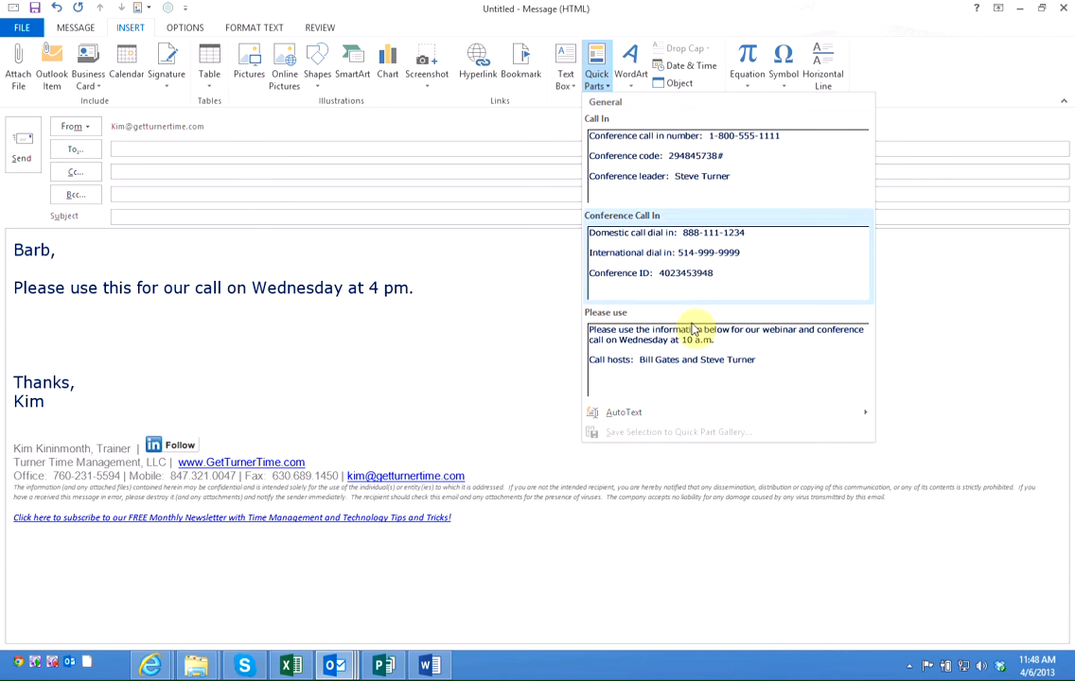